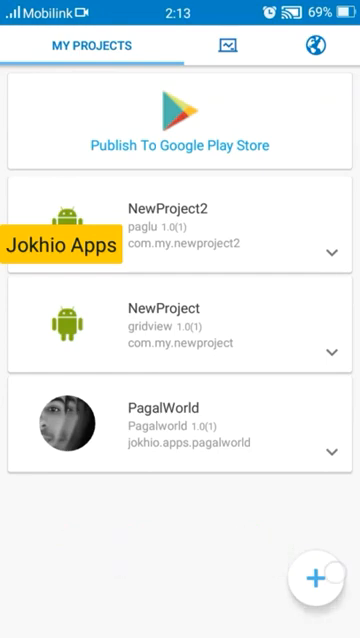
- Create a new app named 'scrapping' from My Projects, opening its empty main.xml
left_click(313, 576)
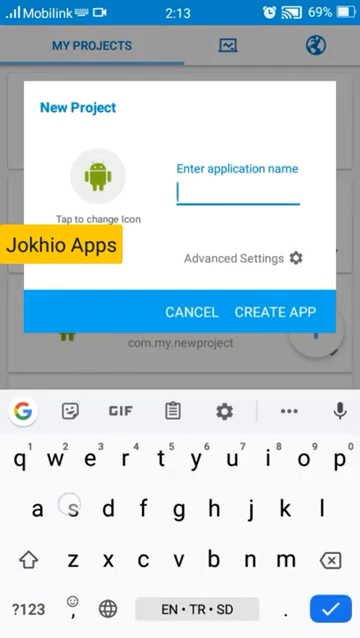
type("s")
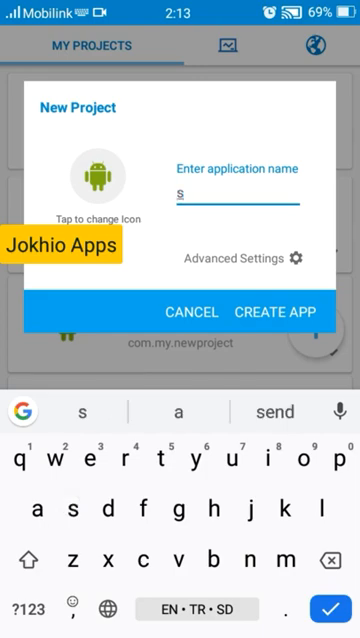
type("cre")
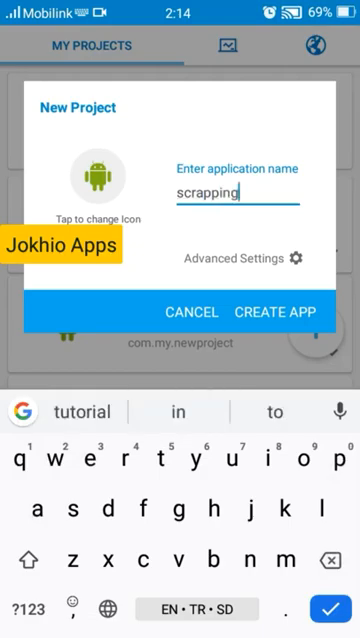
left_click(277, 311)
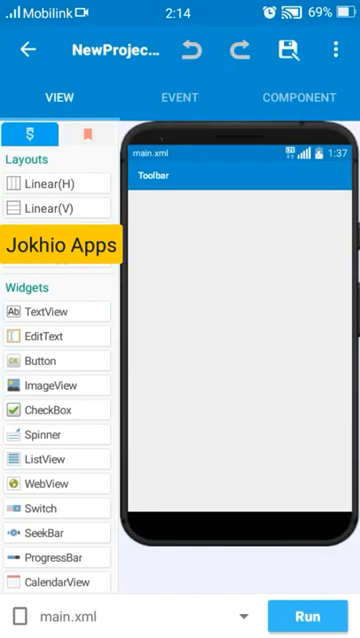
- Attach an Operator 'add source directly' block under the On activity create event
left_click(179, 97)
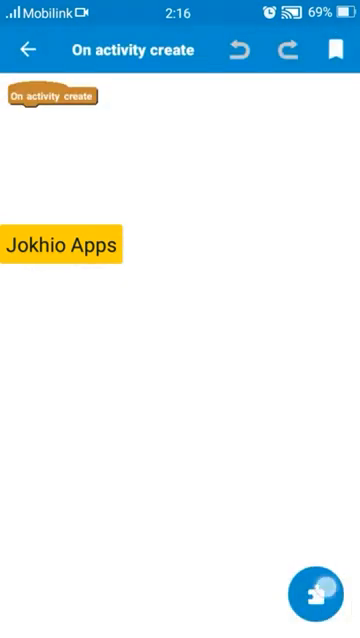
left_click(318, 599)
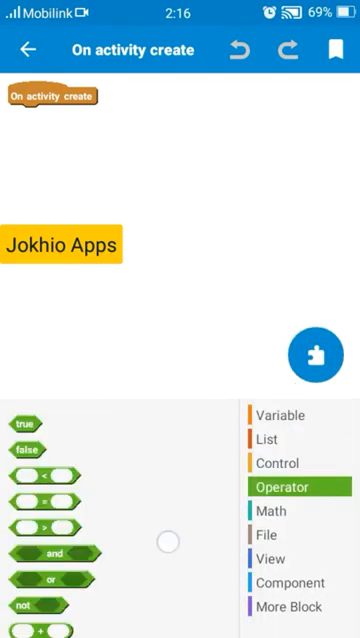
scroll("down", 3)
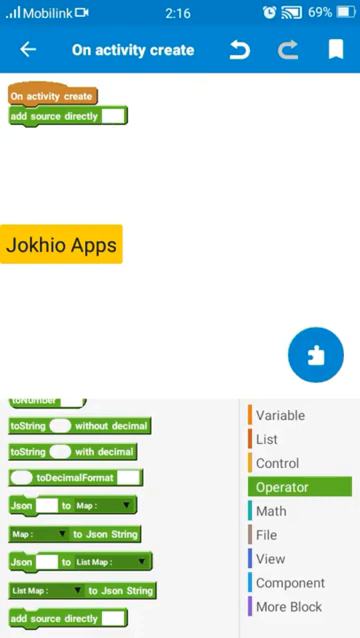
- Add a WebView loadUrl block and paste the AsyncTask Java code into the source block
left_click(281, 558)
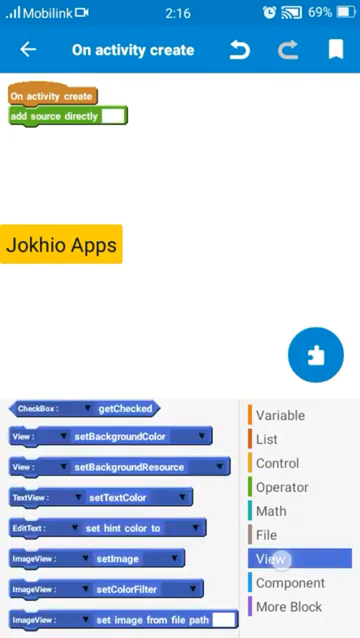
scroll("down", 3)
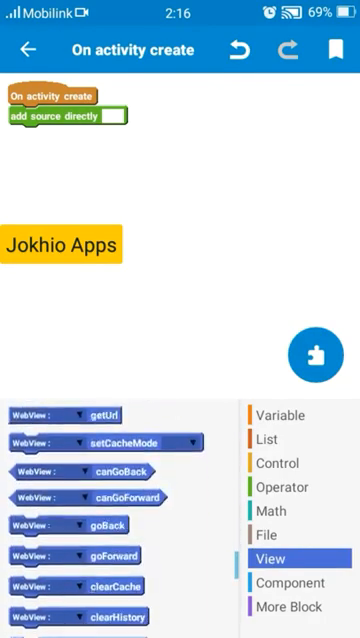
scroll("down", 3)
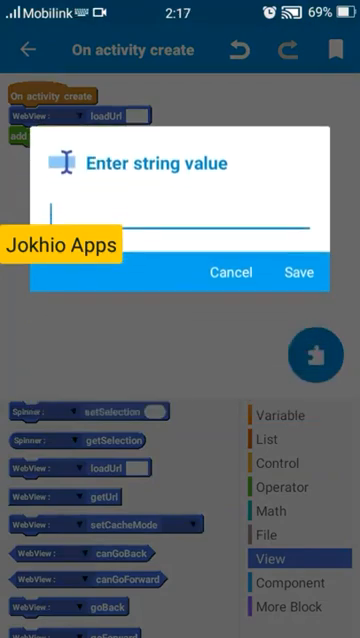
left_click(180, 222)
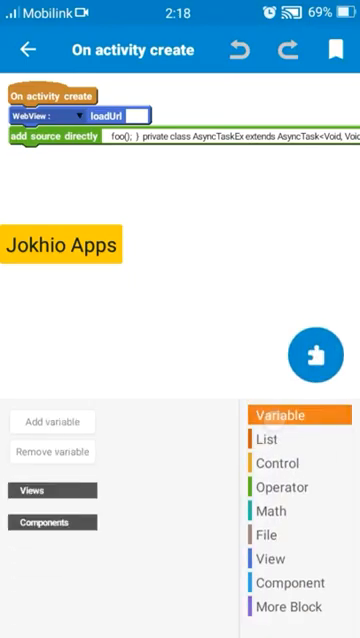
- Create String variables title, href and img
left_click(53, 421)
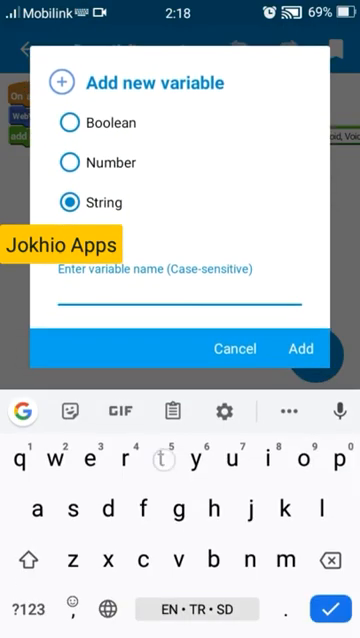
type("title")
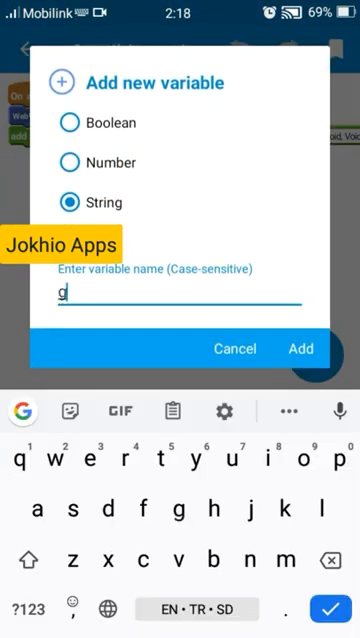
type("href")
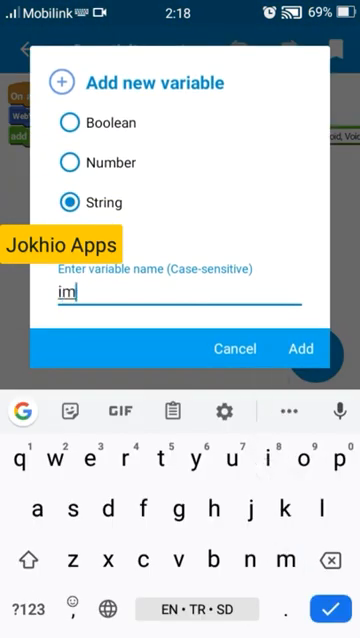
left_click(300, 348)
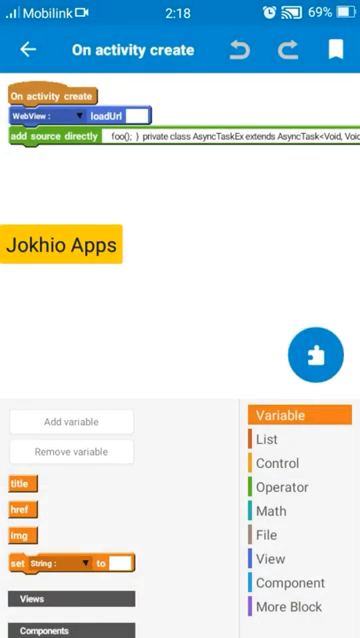
- Add the Data_Map map variable and a new map list
left_click(71, 421)
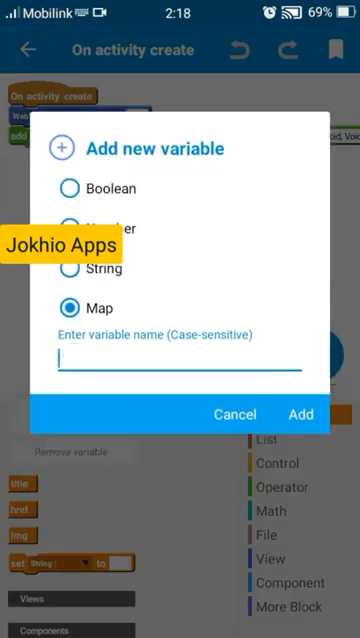
type("Data_")
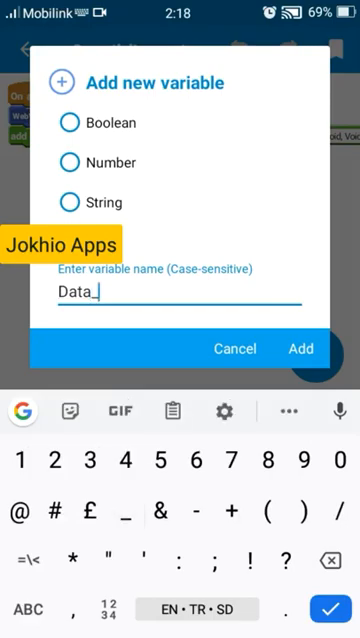
type("Map")
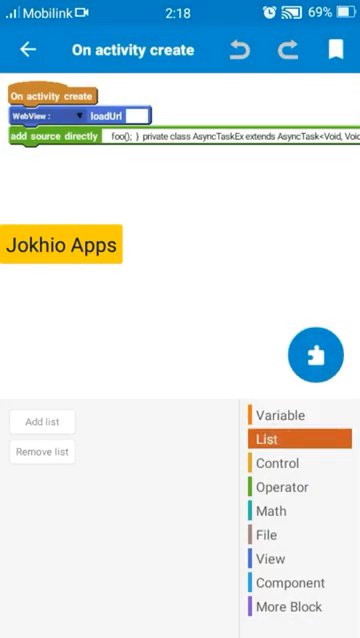
left_click(43, 421)
type("Lis")
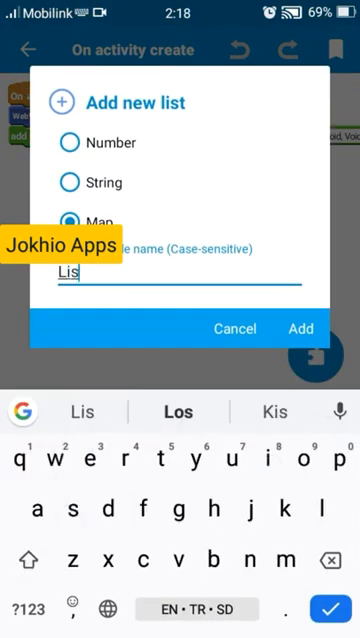
type("t")
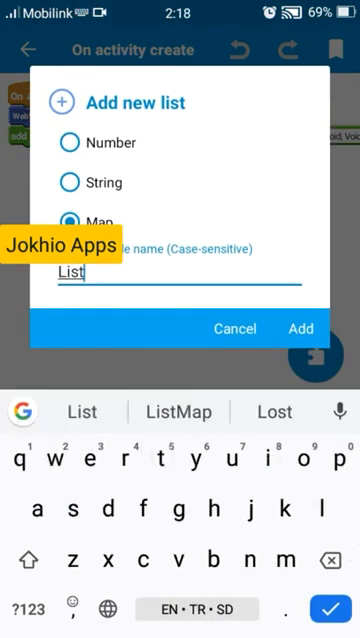
left_click(300, 328)
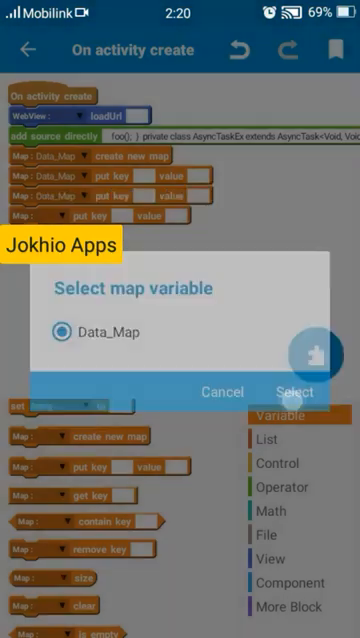
- Select Data_Map in the map blocks and enter put keys title, link and img
left_click(297, 391)
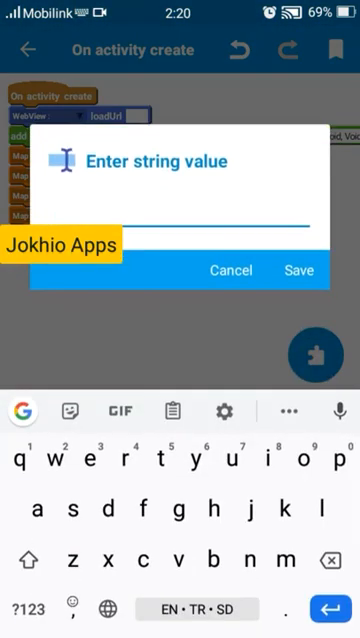
type("title")
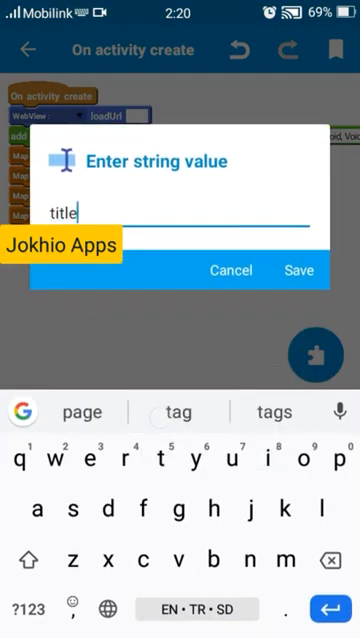
left_click(297, 270)
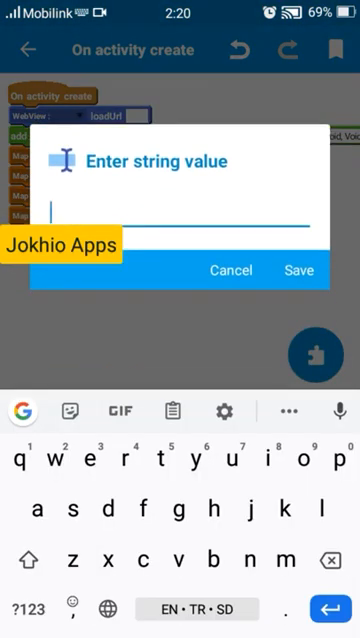
type("link")
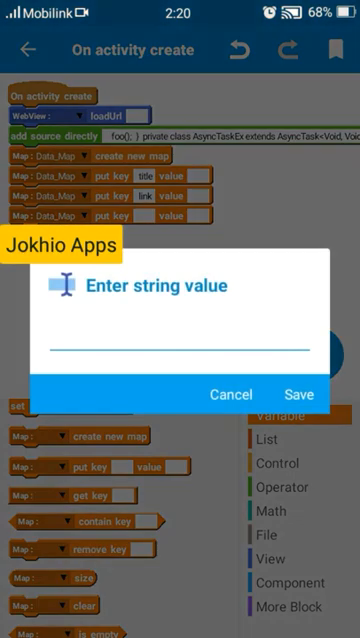
type("img")
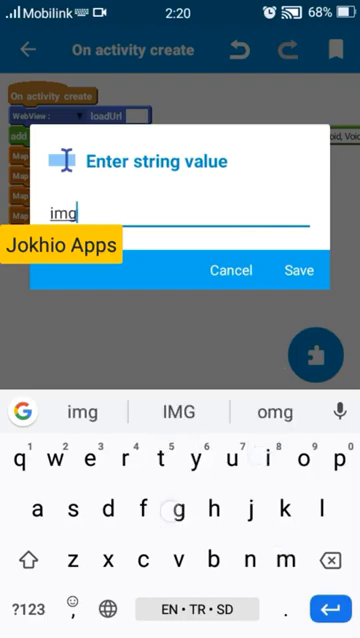
left_click(297, 269)
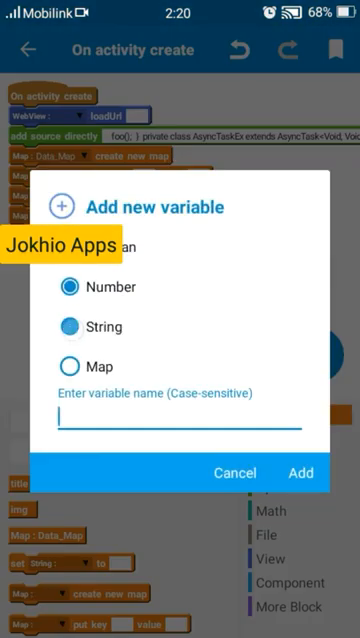
- Create a String variable named 'link'
type("lin")
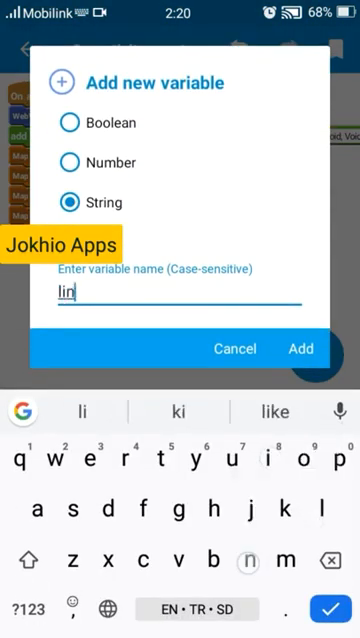
left_click(300, 348)
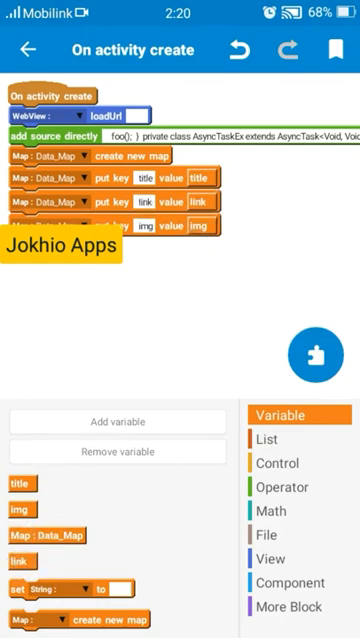
- Add Data_Map to ListMap and set ListMap as the ListView's custom view data
left_click(308, 358)
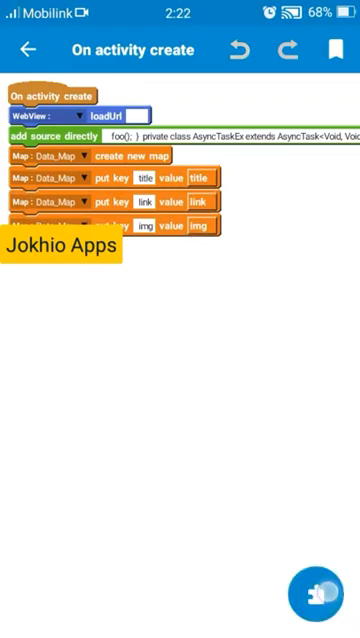
left_click(315, 590)
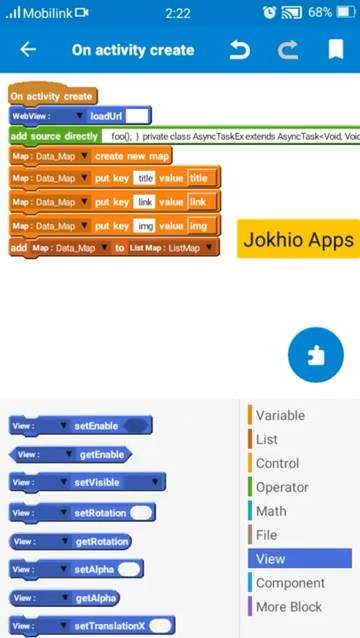
scroll("down", 3)
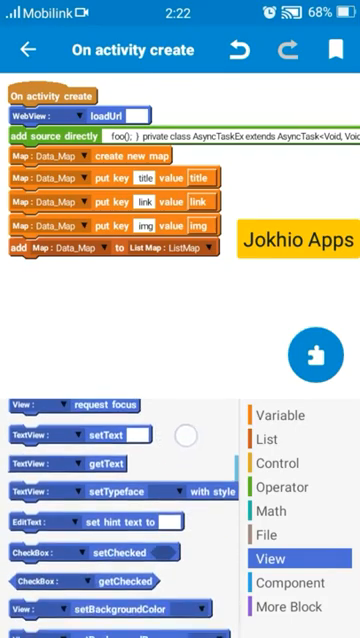
scroll("down", 3)
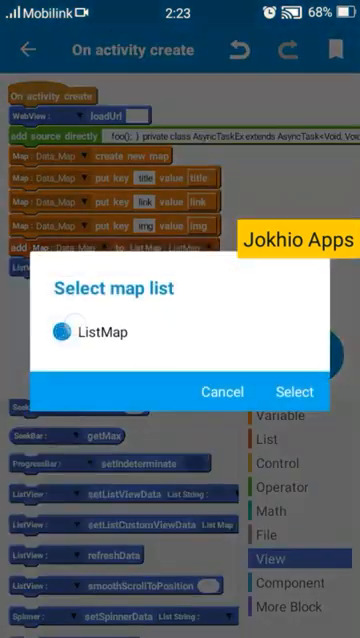
left_click(294, 391)
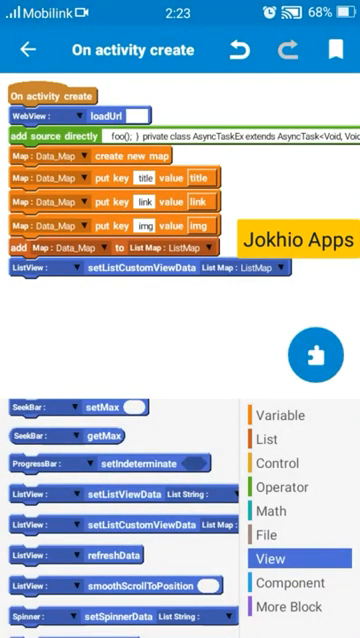
left_click(283, 486)
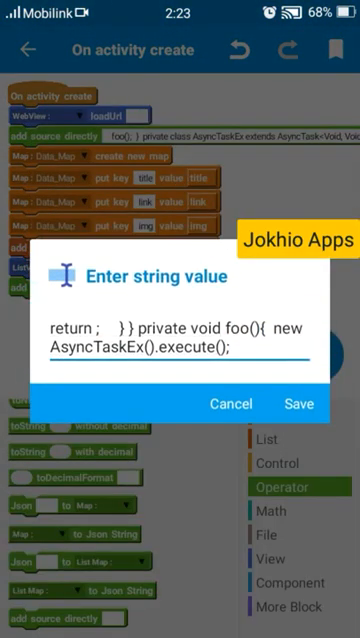
- Enter the return/execute and catch source code, then save the project
left_click(298, 402)
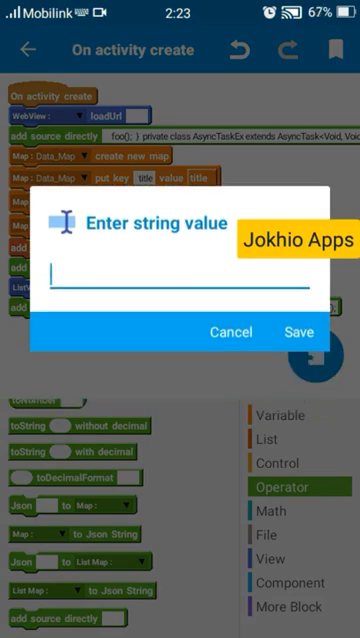
left_click(180, 276)
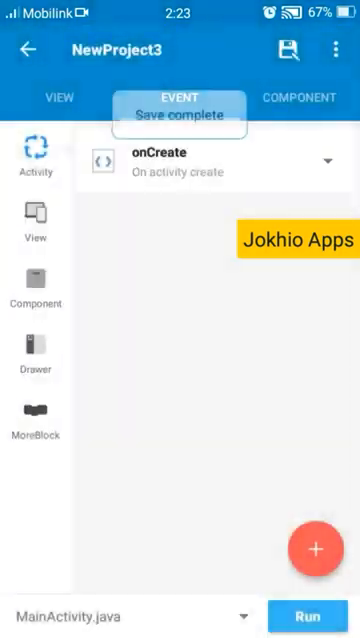
- Create a new custom view for the list items in the layout designer
left_click(57, 98)
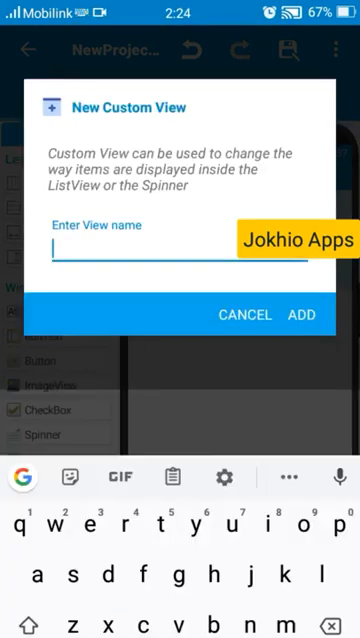
type("custo")
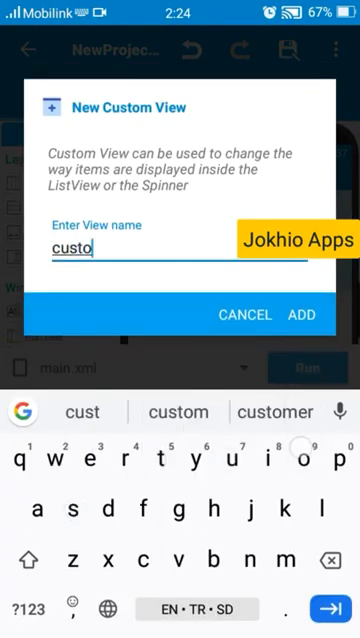
left_click(302, 314)
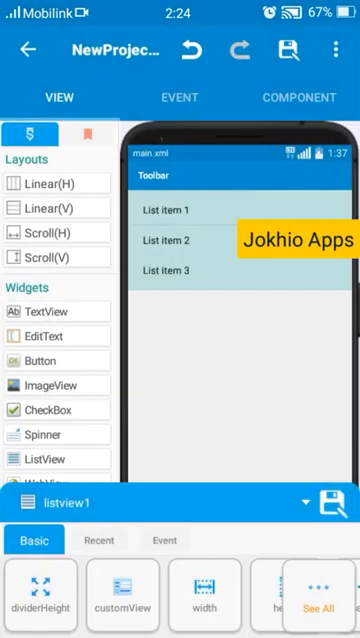
- Set listview1's customView and target listview1 in setListCustomViewData
left_click(180, 97)
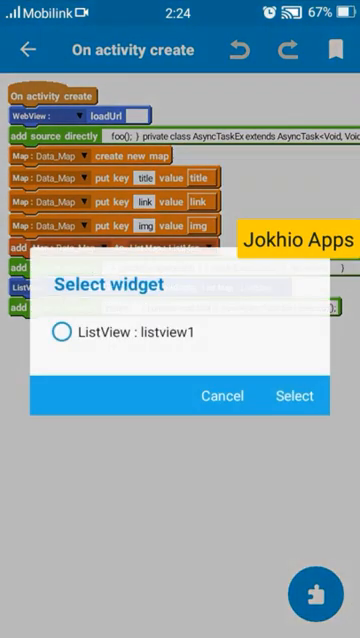
left_click(294, 396)
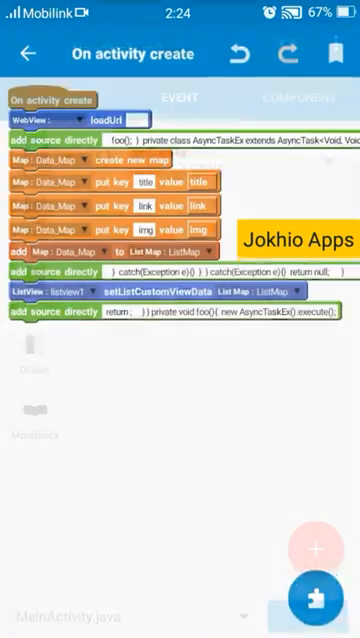
left_click(60, 97)
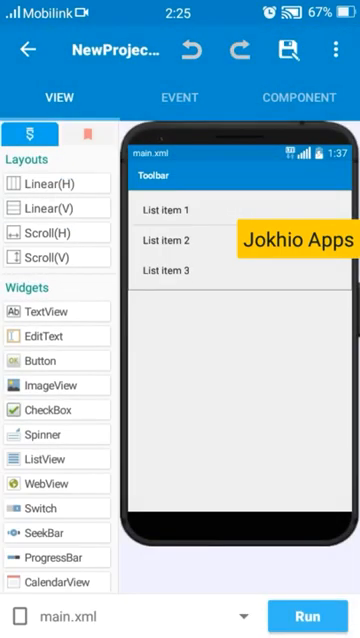
- In listview1 onBindCustomView, add image-from-url and two setText blocks reading ListMap at position
left_click(185, 245)
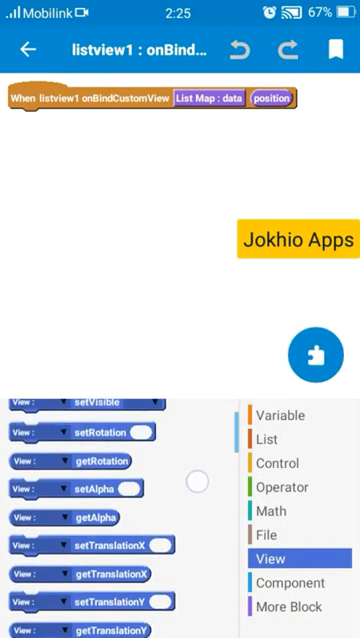
scroll("down", 3)
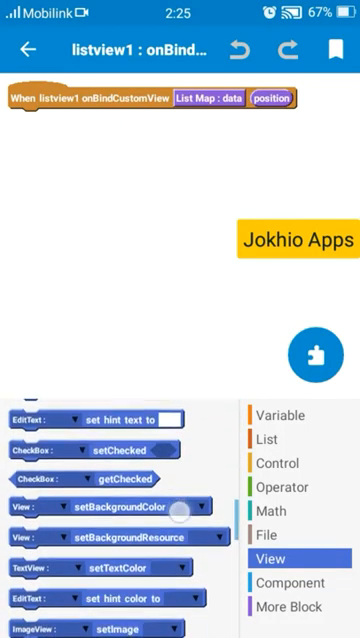
scroll("down", 3)
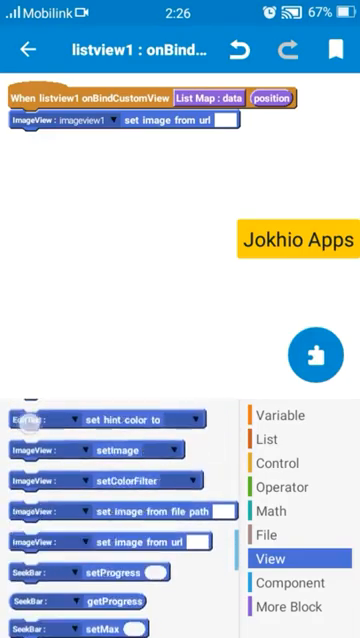
scroll("down", 3)
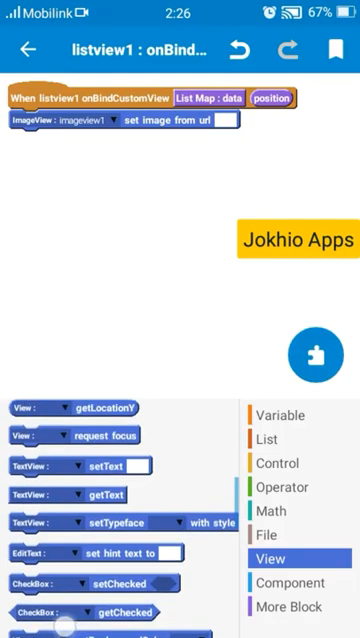
scroll("down", 3)
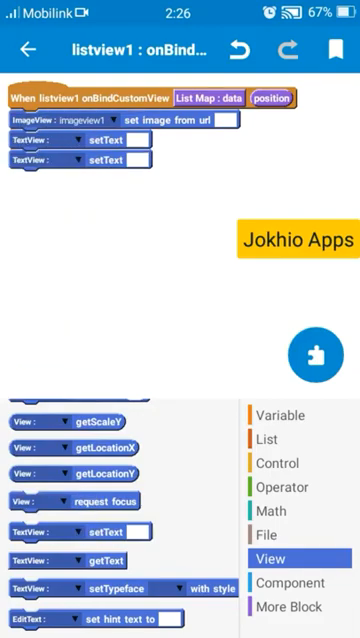
scroll("down", 3)
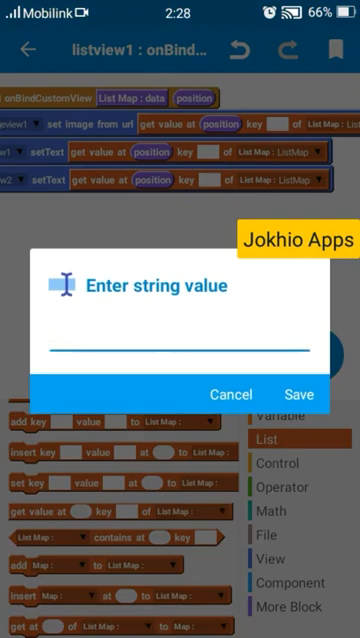
- Fill the image and two text setter ListMap blocks with keys img, title and link
type("img")
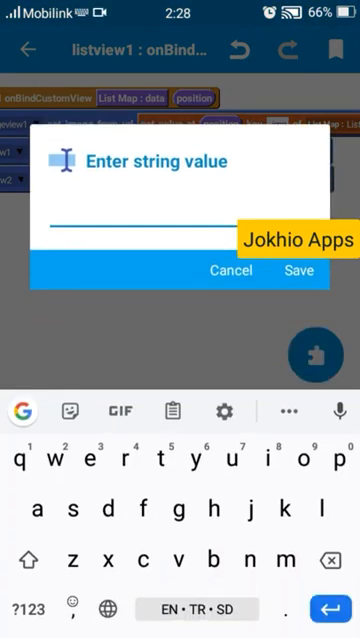
type("t")
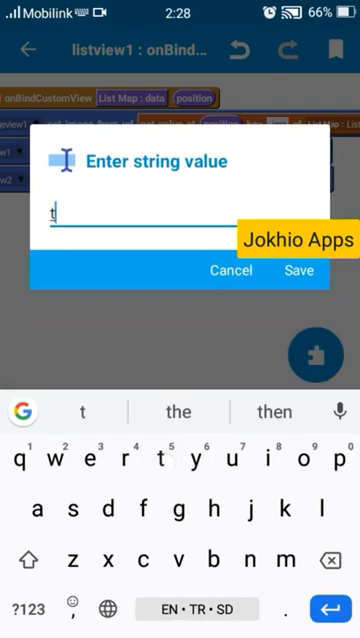
left_click(298, 270)
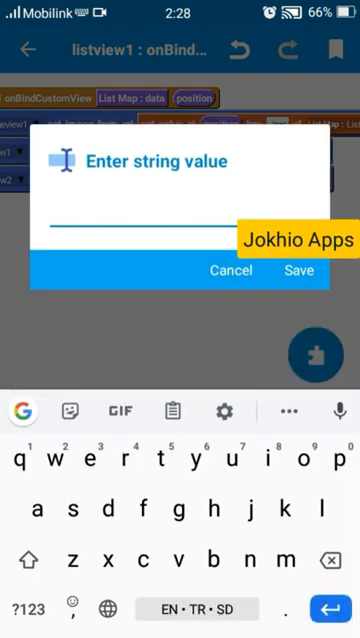
type("link")
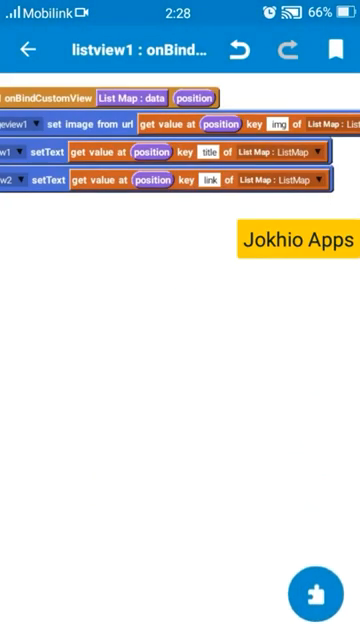
- Save and exit the Sketchware project, then bring up SketchLibraryTool
left_click(28, 50)
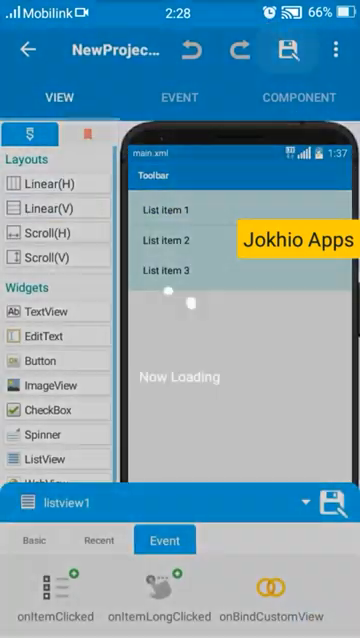
left_click(289, 50)
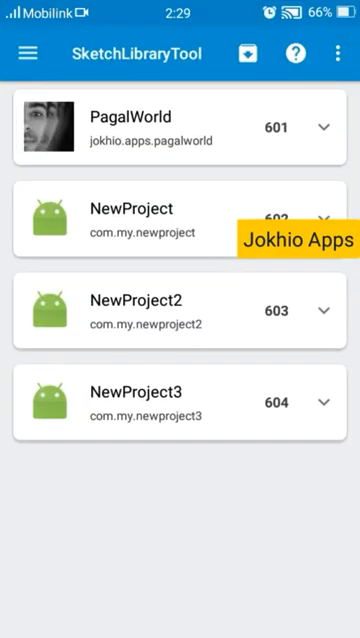
- Select Jsoup as NewProject3's library and start the injection
left_click(322, 402)
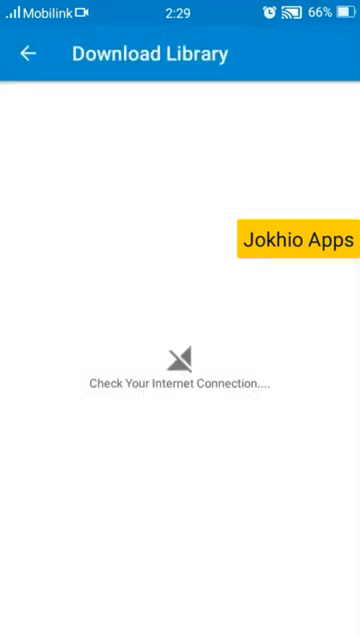
left_click(28, 53)
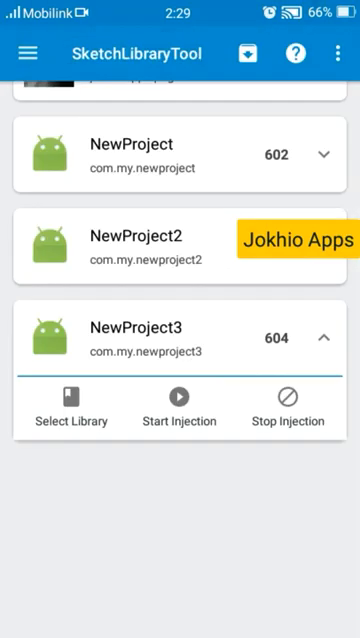
left_click(69, 413)
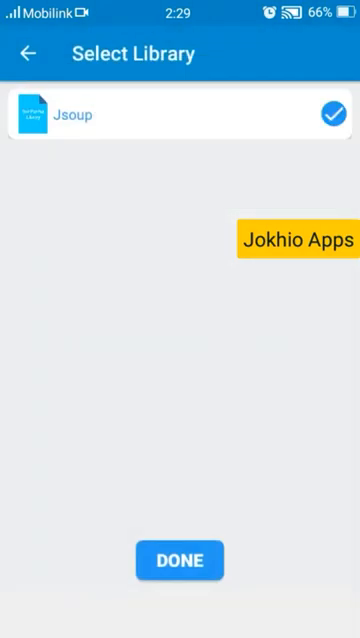
left_click(180, 559)
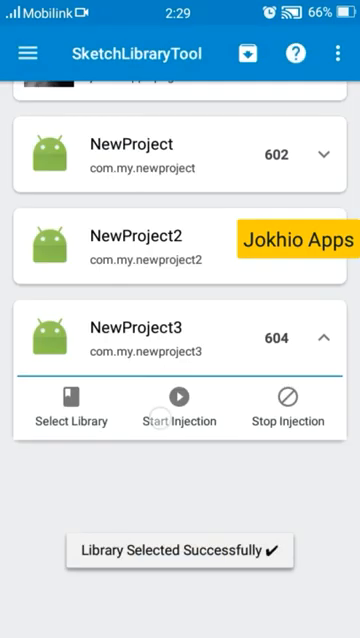
left_click(179, 397)
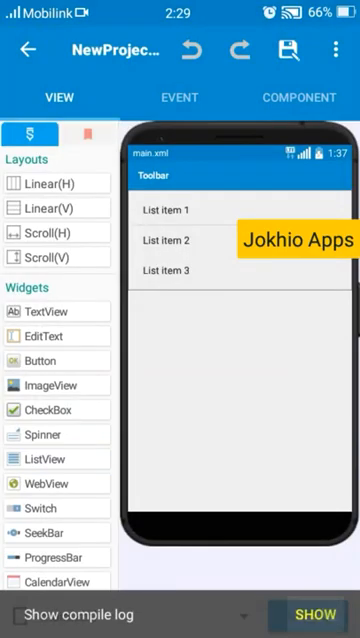
- Go to the project's events and open the On activity create blocks
left_click(319, 613)
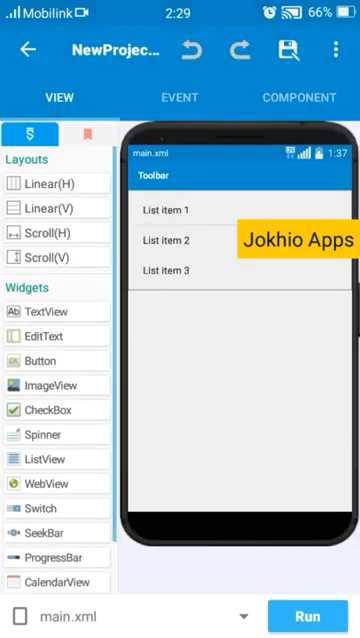
left_click(180, 97)
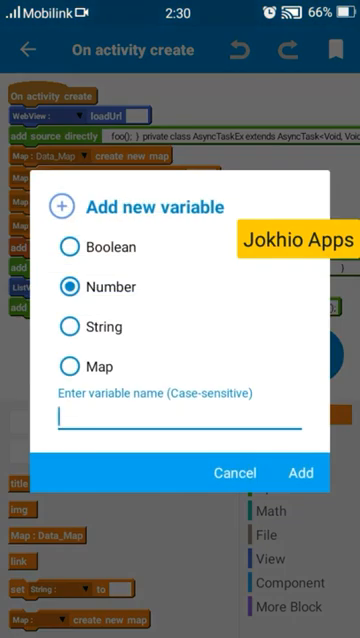
- Make the new variable a String named with 'h', then return to SketchLibraryTool
left_click(67, 327)
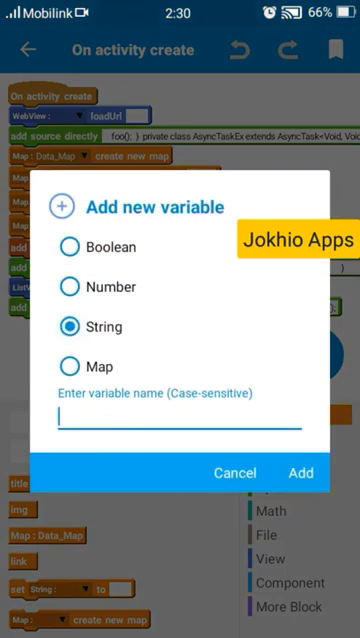
type("h")
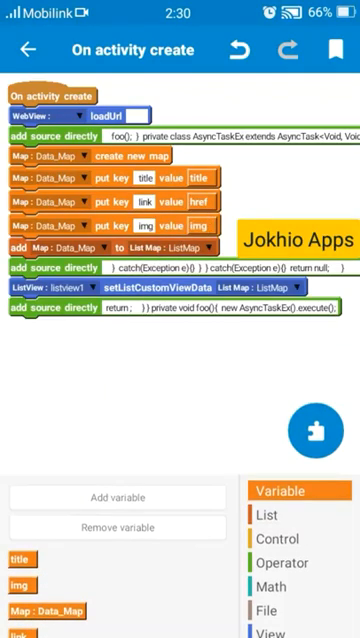
left_click(28, 49)
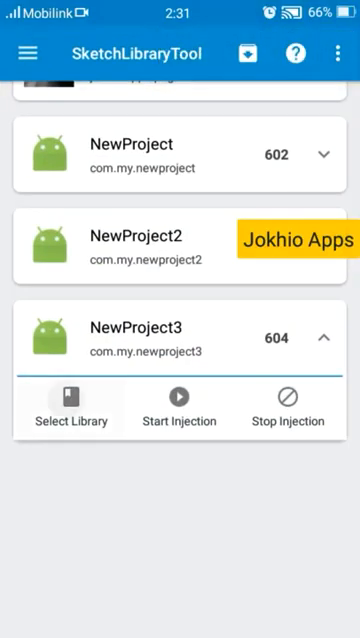
- Reselect NewProject3's library and start the injection again
left_click(69, 404)
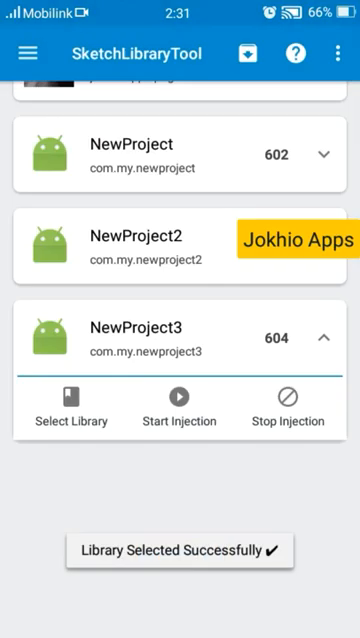
left_click(180, 401)
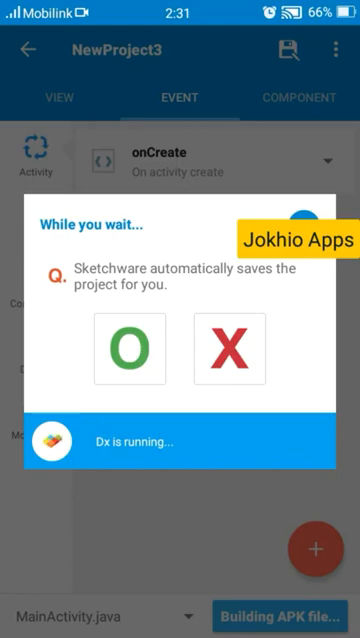
- Let the APK build finish so the scrapping app's package installer appears
left_click(129, 349)
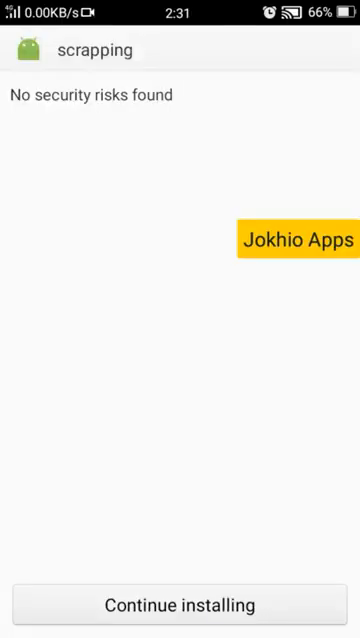
- Continue past the security check and install the scrapping app
left_click(180, 604)
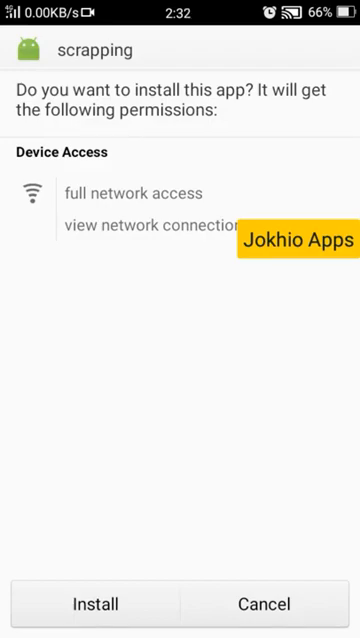
left_click(95, 603)
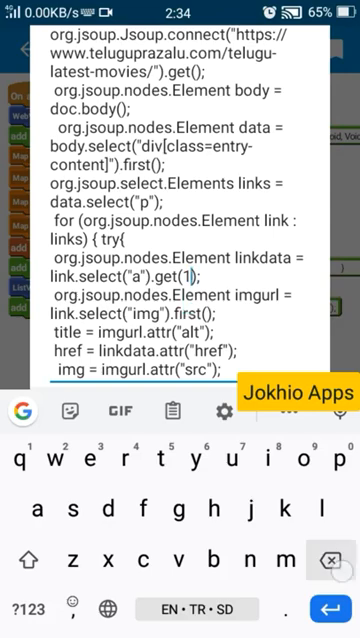
- Rewrite the title line to read imgurl's alt attribute instead of linkdata's text
left_click(27, 608)
type("l")
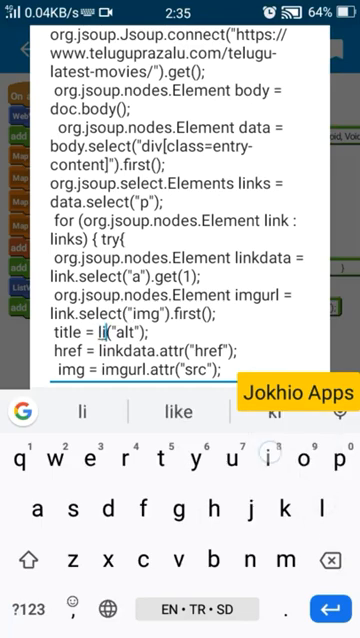
type("nkdata.")
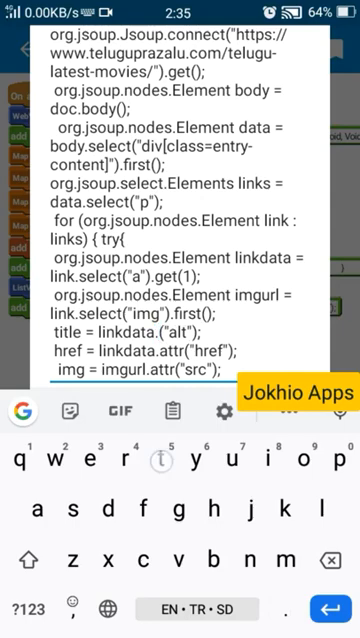
type("text")
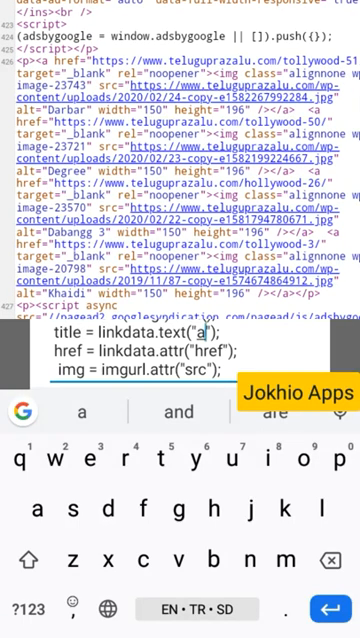
key("Backspace")
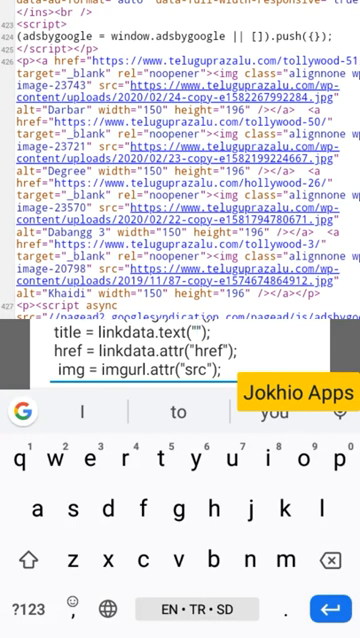
type("alt")
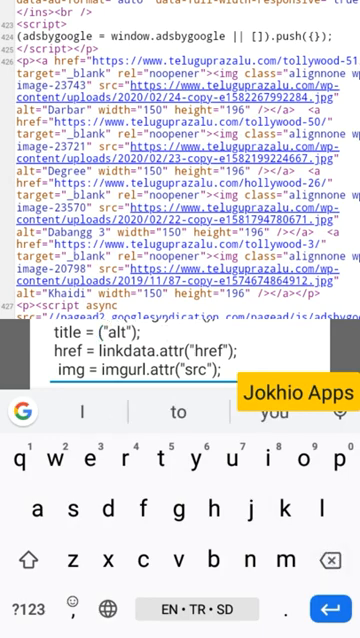
type("imgu")
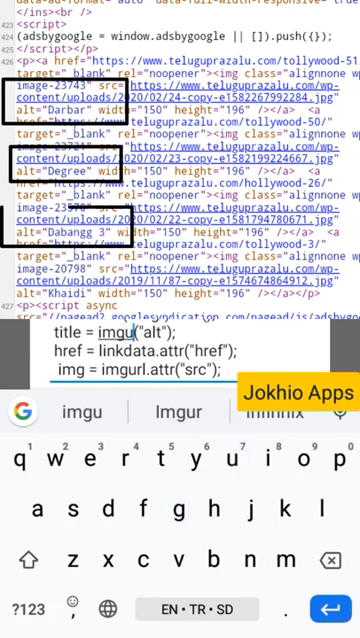
type("rl")
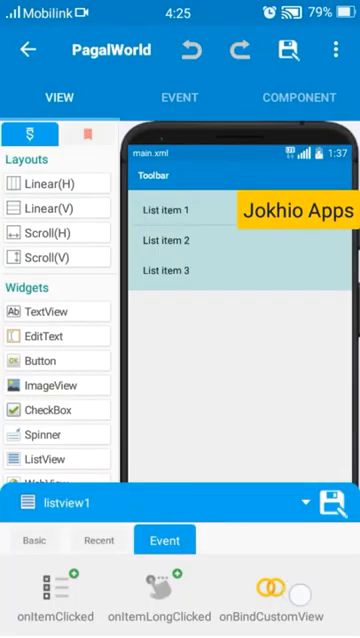
- Open listview1's onBindCustomView event, showing its try/catch-wrapped setter blocks
left_click(282, 595)
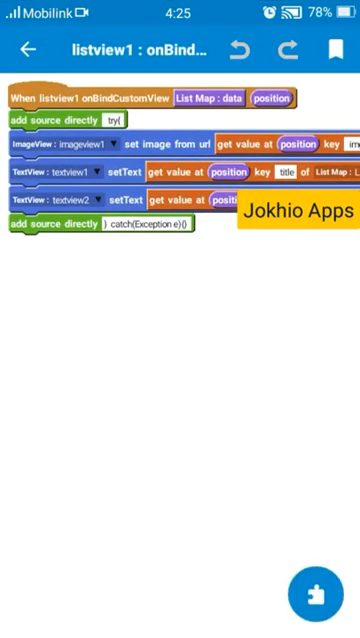